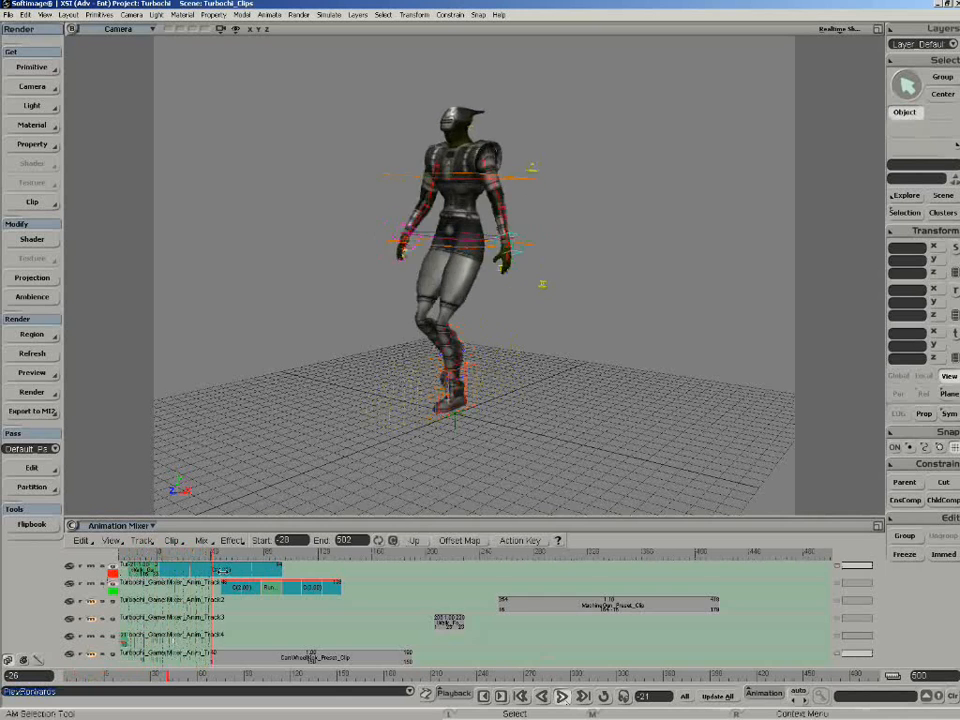
Step: Review the walk/run blend, then trim the third-track walk clip after frame 220
left_click(562, 695)
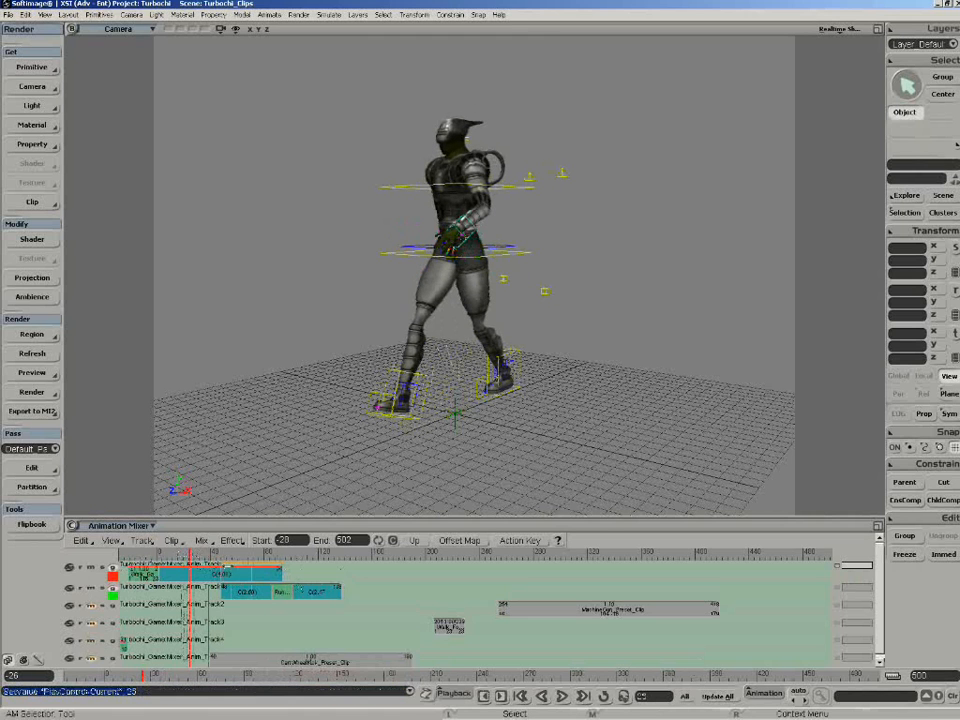
left_click(561, 695)
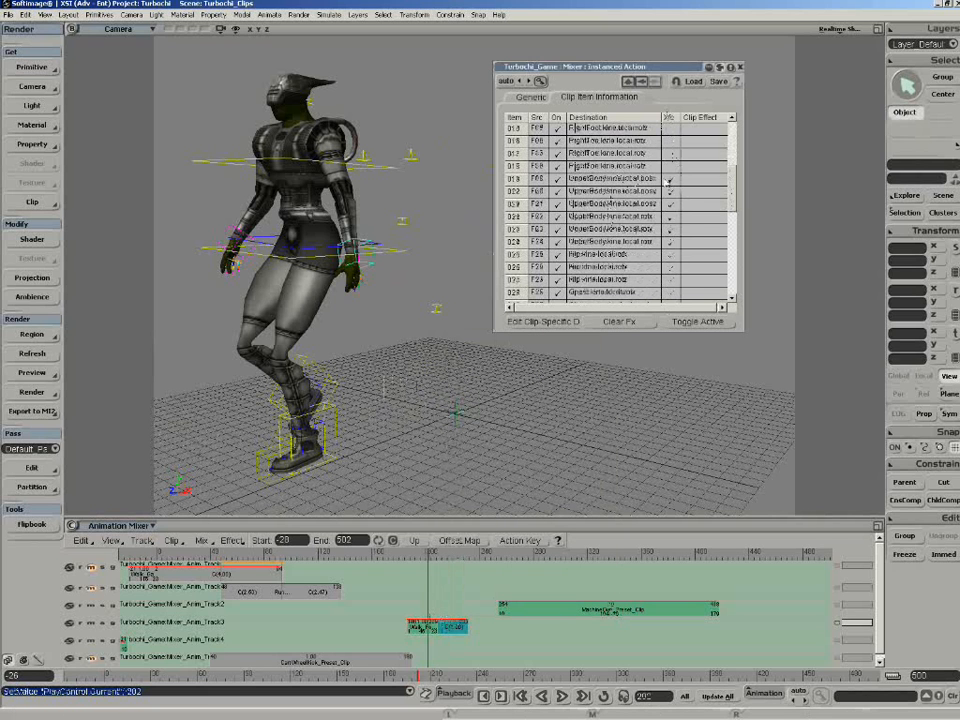
left_click(610, 204)
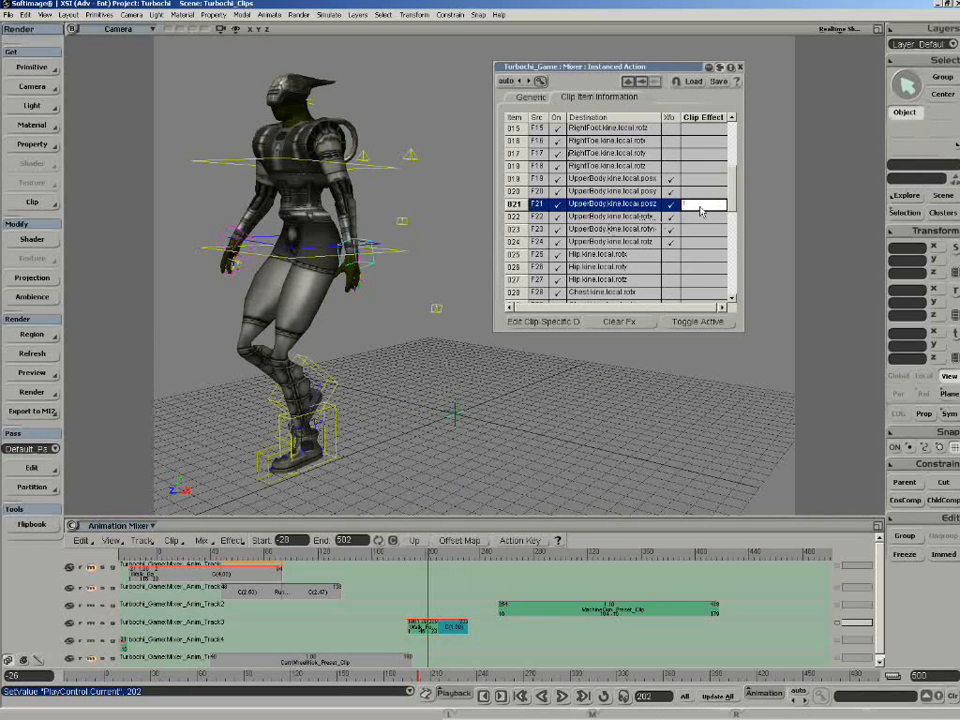
left_click(700, 204)
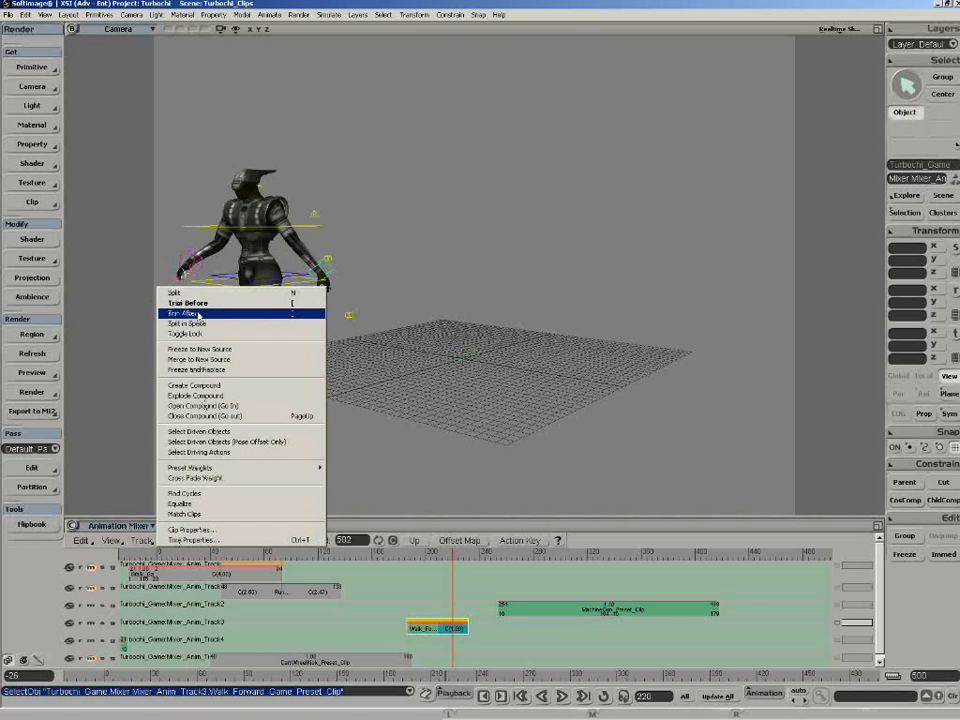
left_click(183, 313)
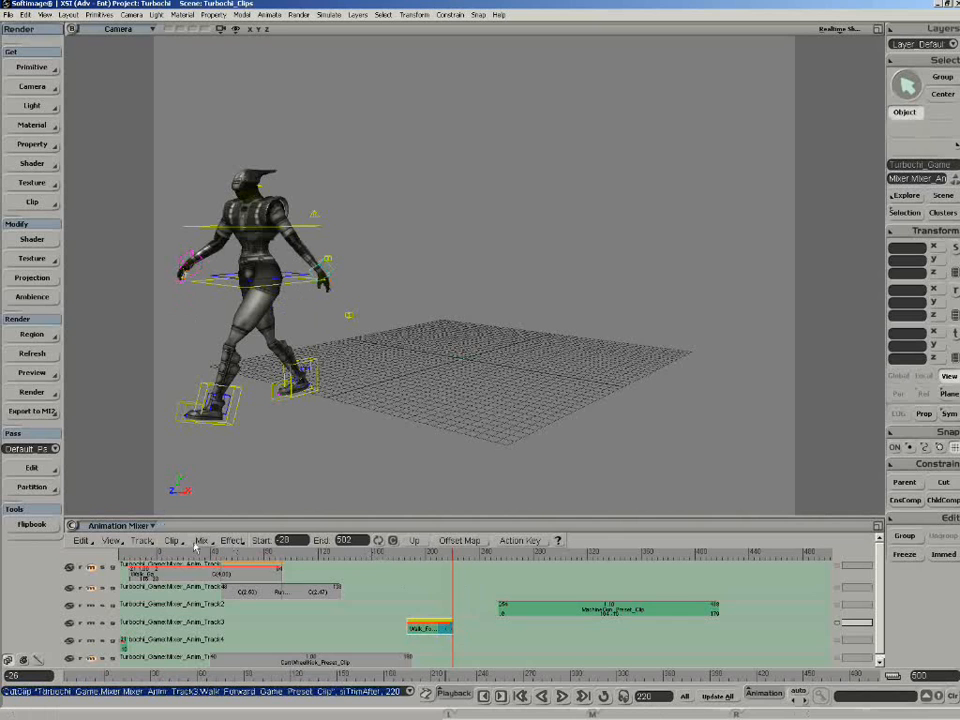
left_click(201, 540)
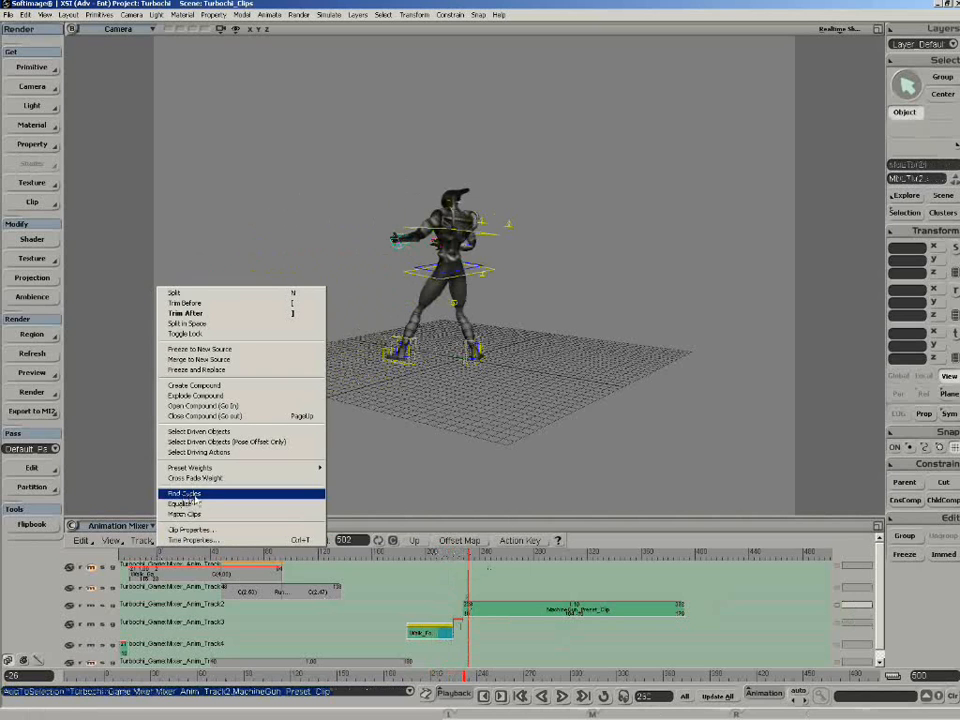
Step: Match the walk clip into the machine-gun clip using Left Foot as the match point
left_click(184, 493)
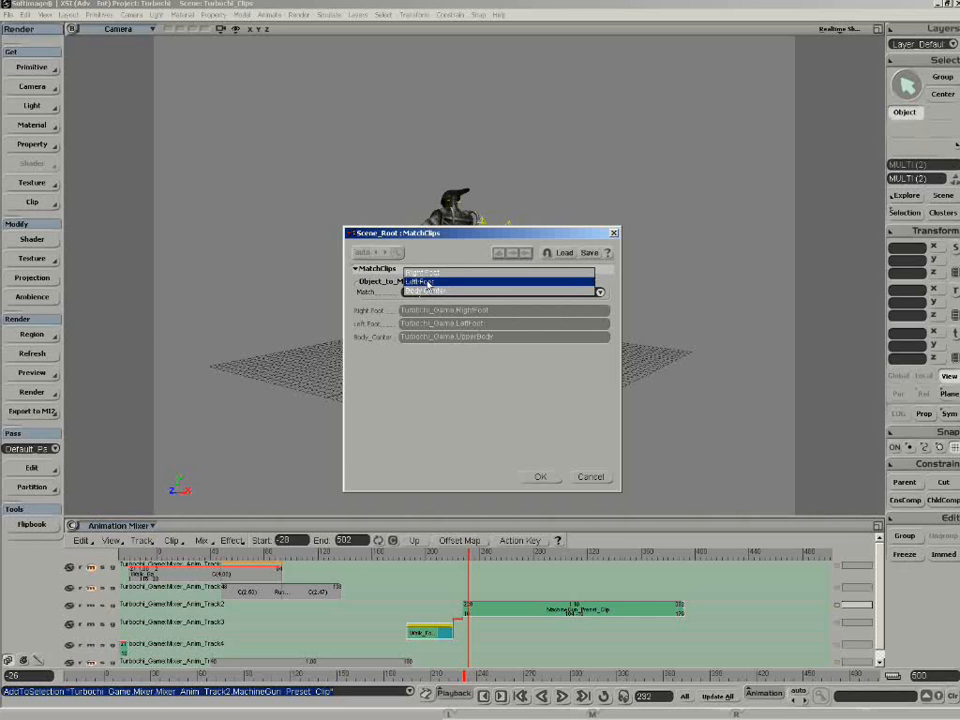
left_click(422, 291)
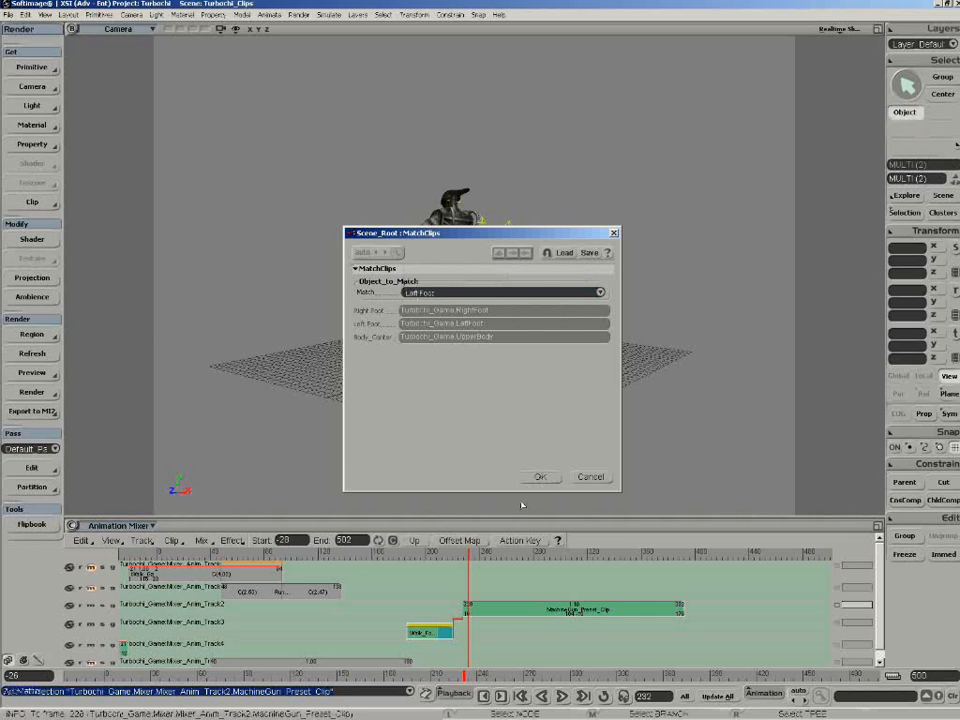
left_click(539, 476)
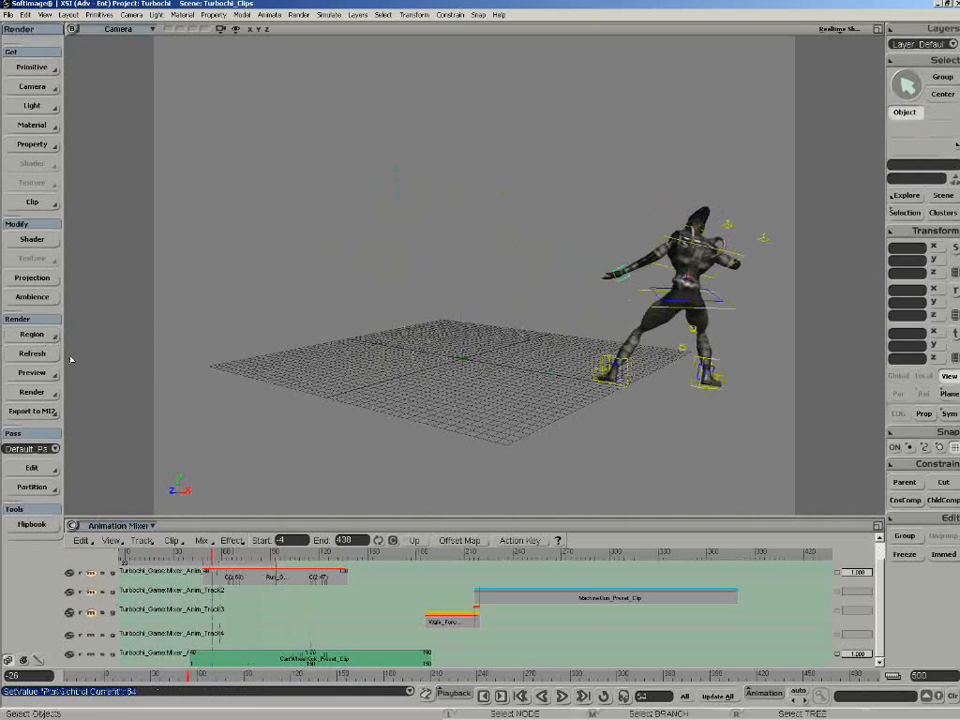
Step: Add a Character - Man model from the primitives and close the Character Designer
left_click(32, 67)
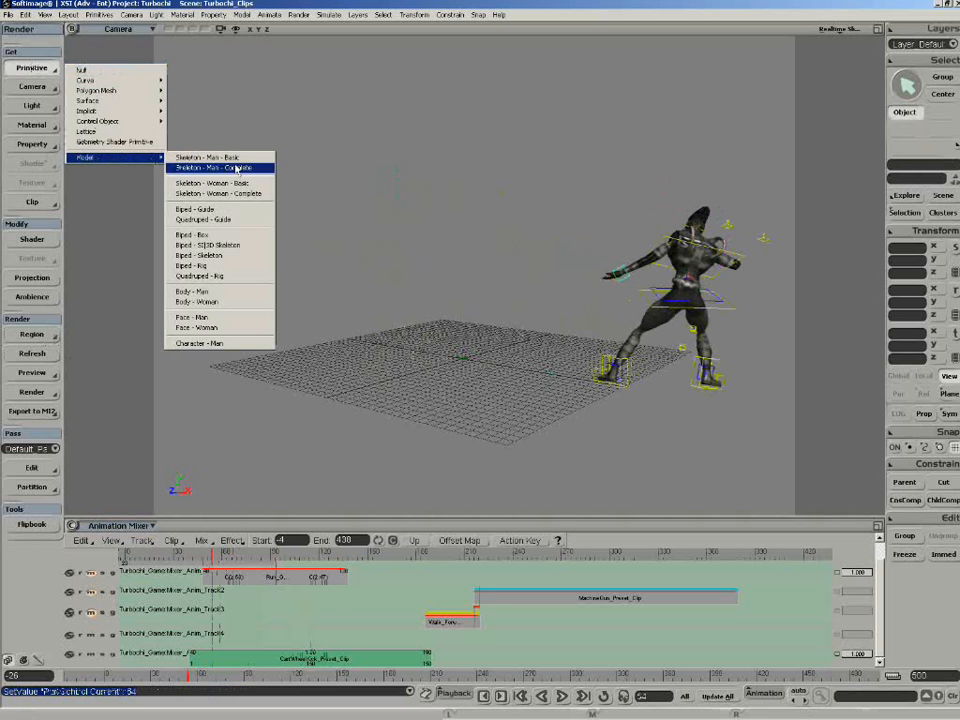
left_click(198, 343)
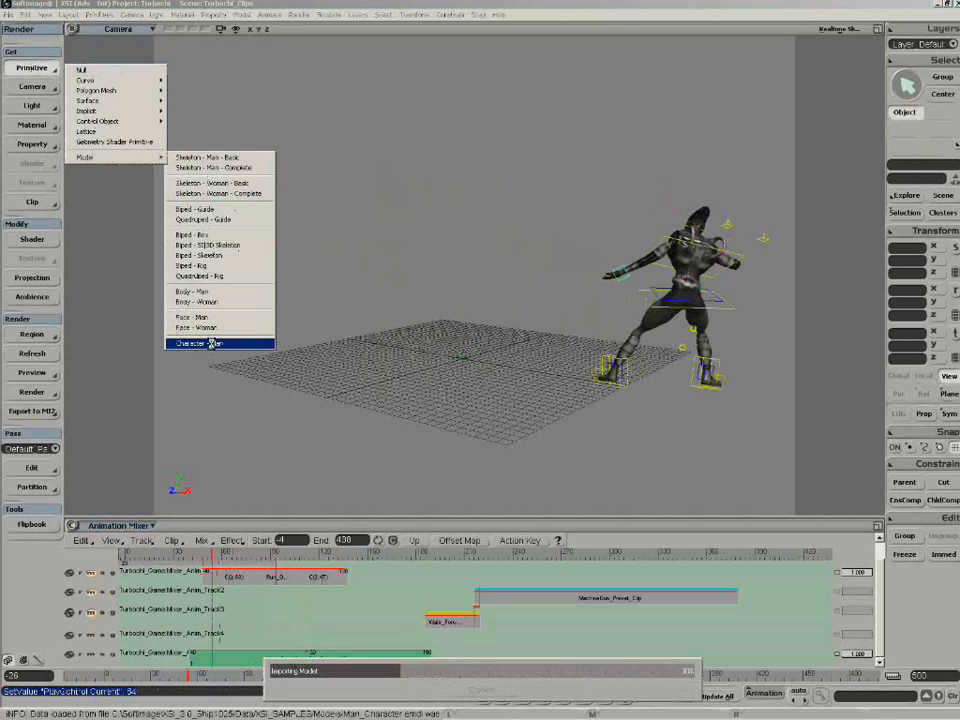
left_click(201, 343)
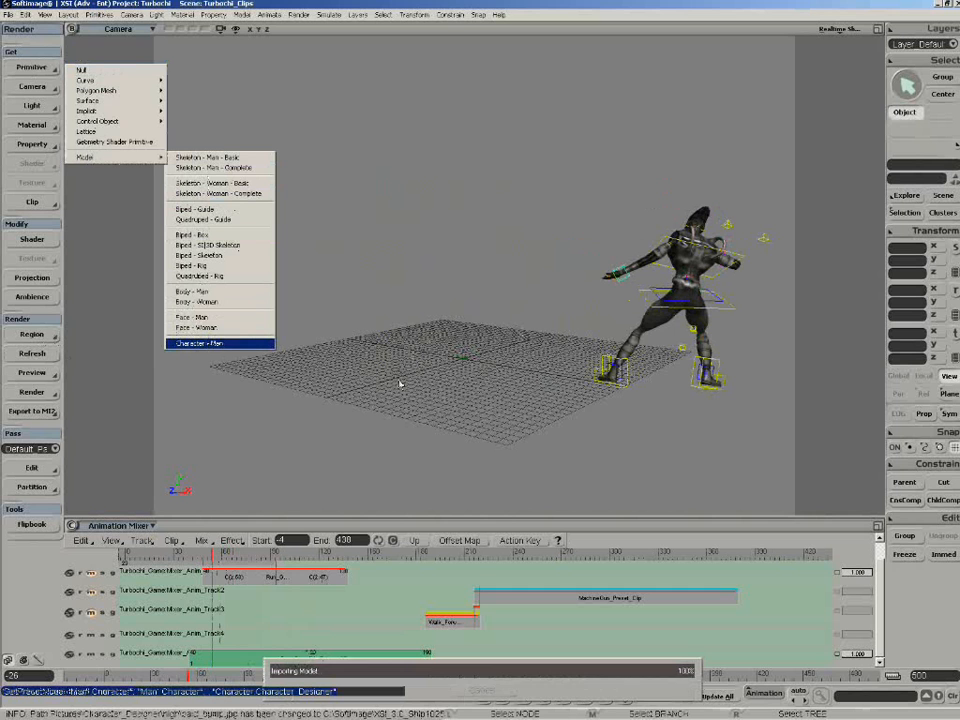
left_click(199, 342)
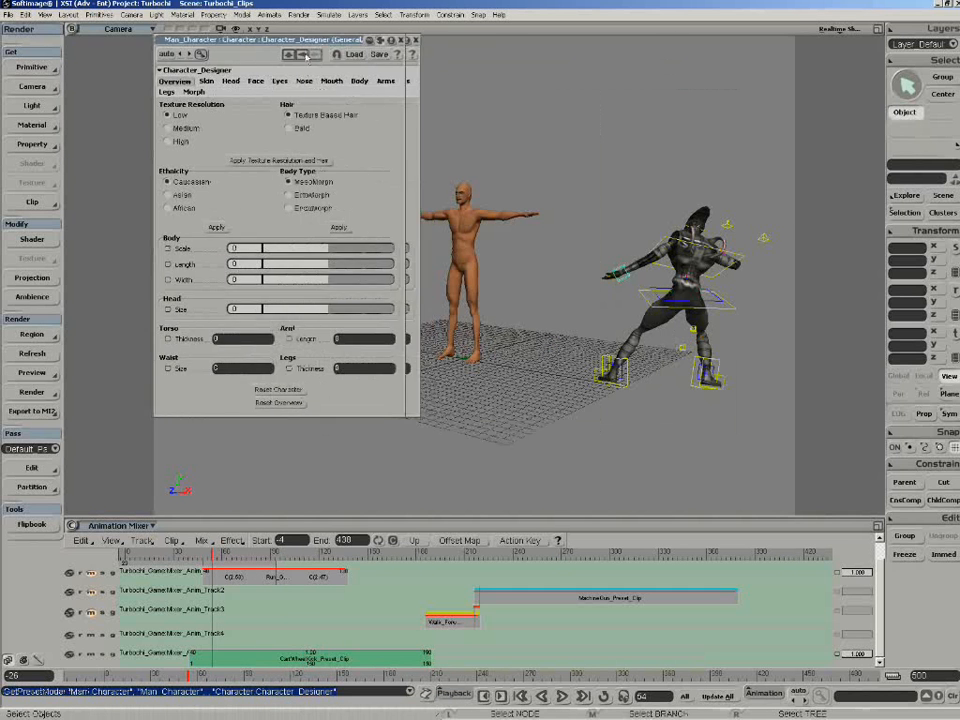
left_click(413, 40)
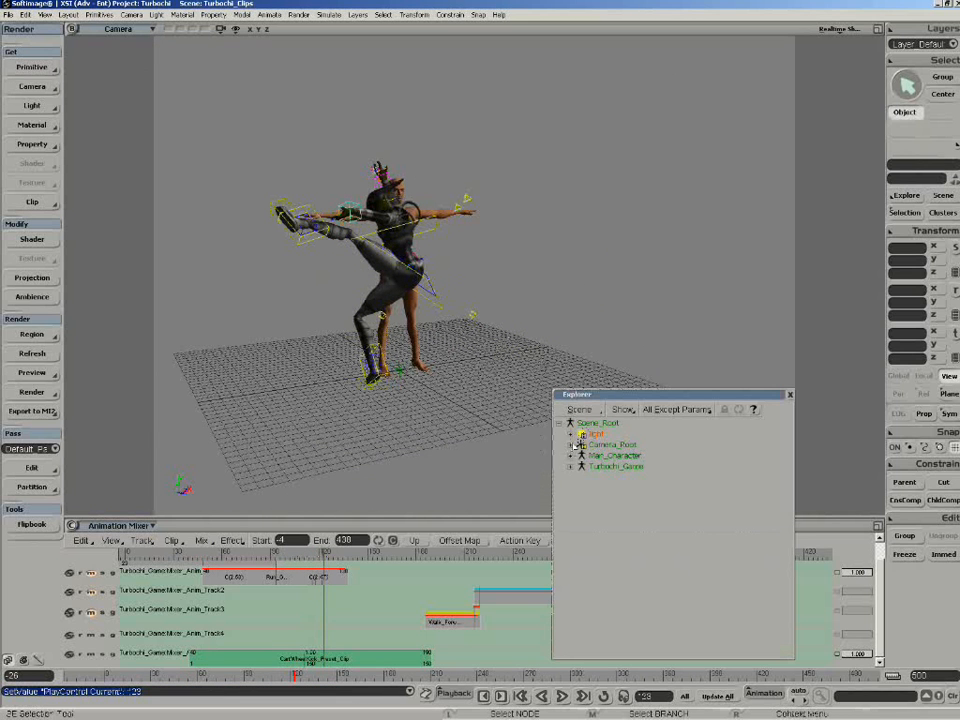
Step: Select the Turbochi_Game character rig branch in the Explorer
left_click(571, 466)
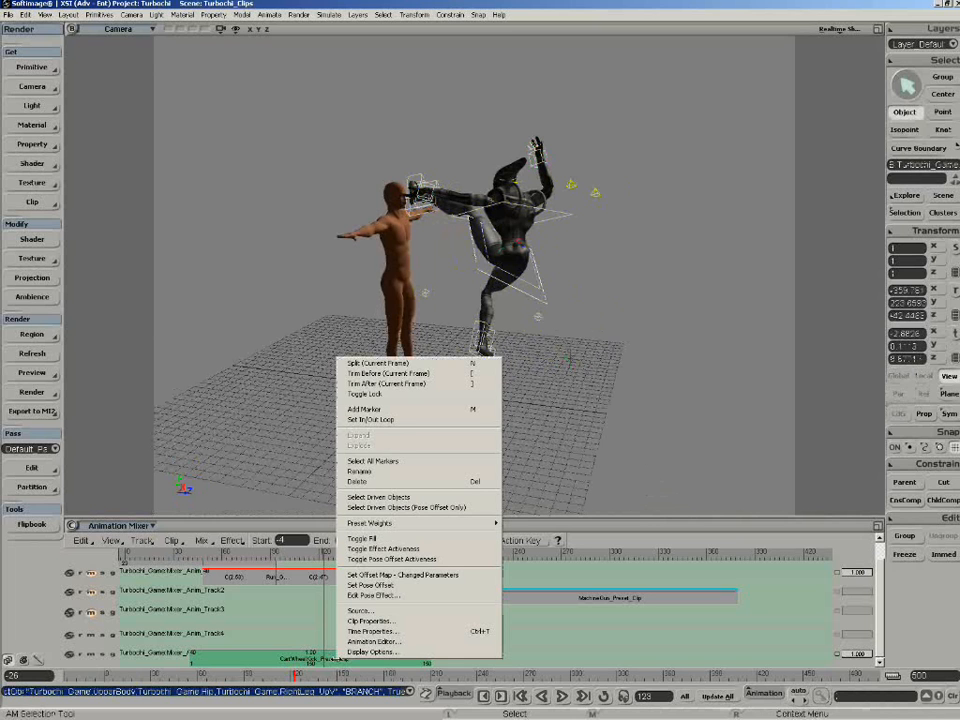
mouse_move(370, 585)
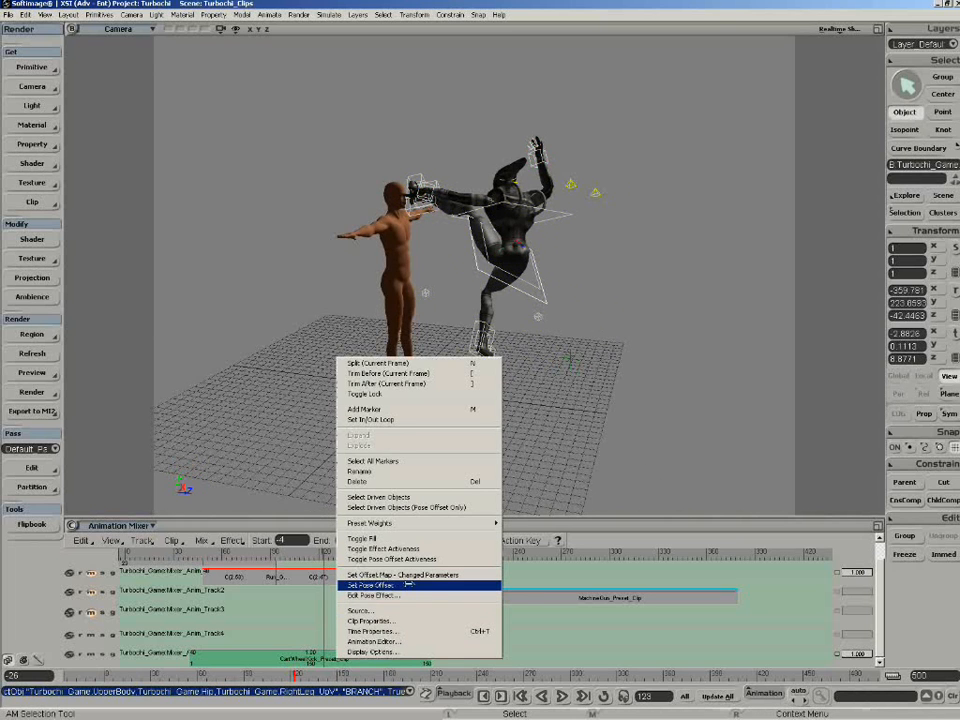
Step: Set a pose offset on the CartWheelKick clip and review its properties
left_click(403, 574)
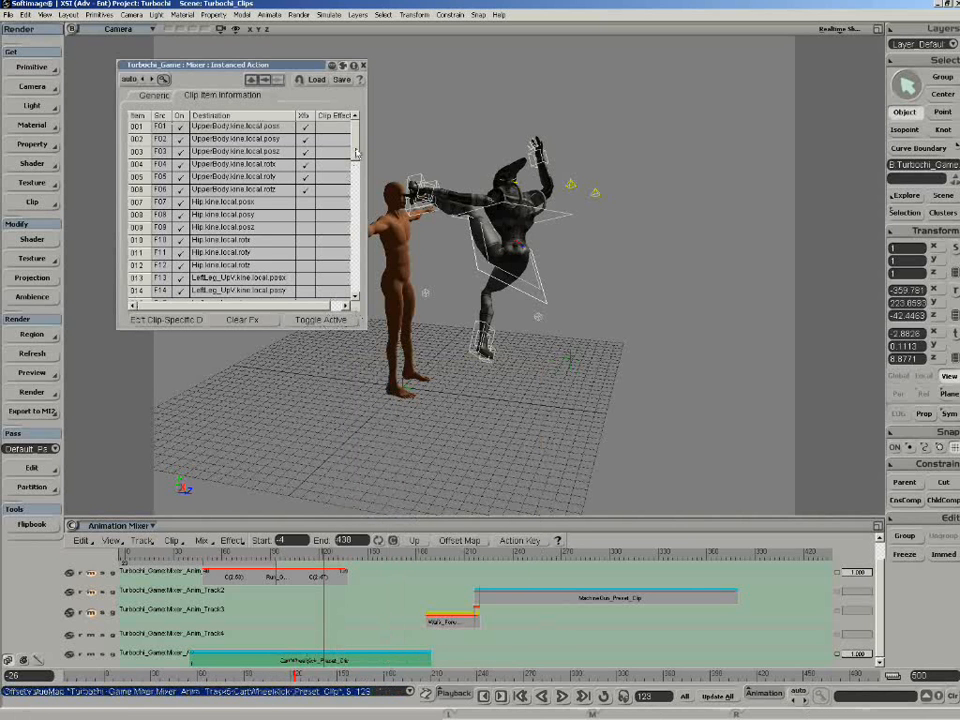
left_click(363, 64)
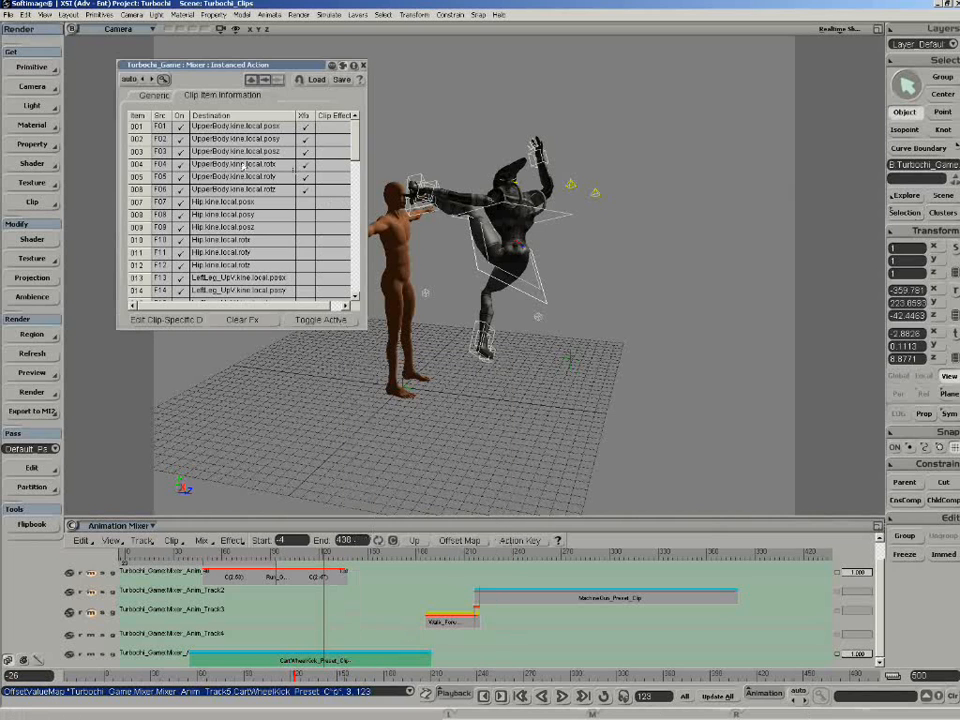
scroll("down", 3)
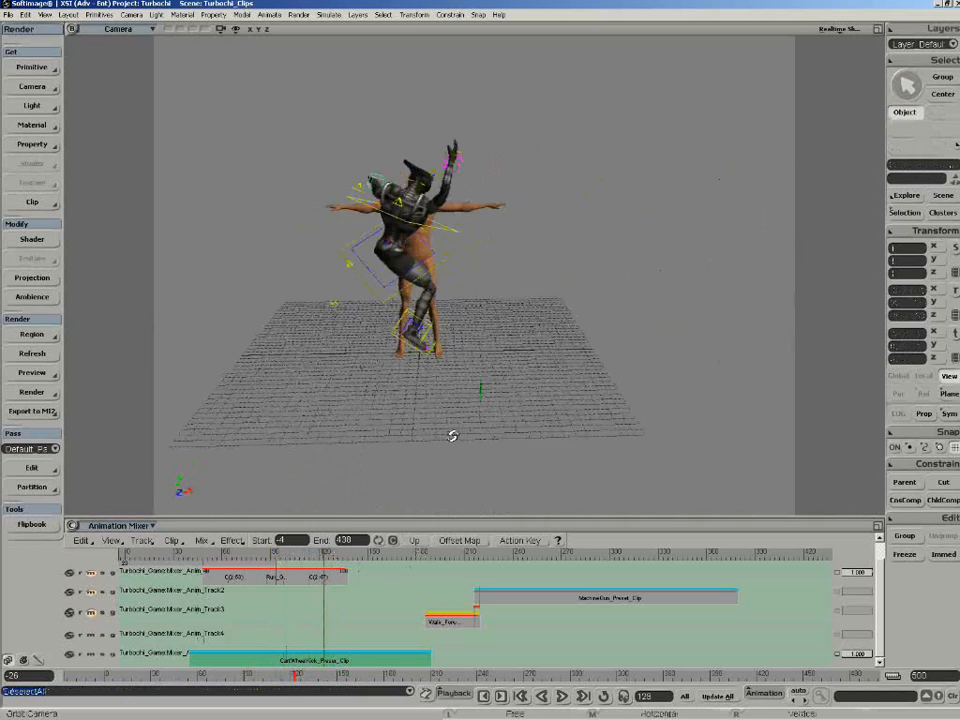
left_click_drag(452, 435, 495, 438)
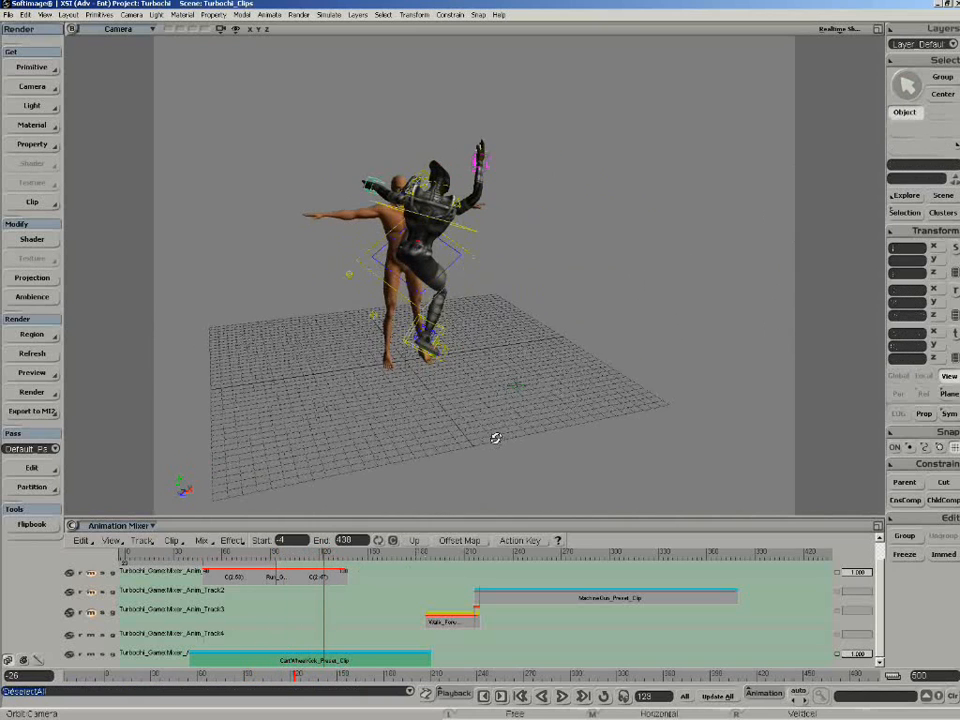